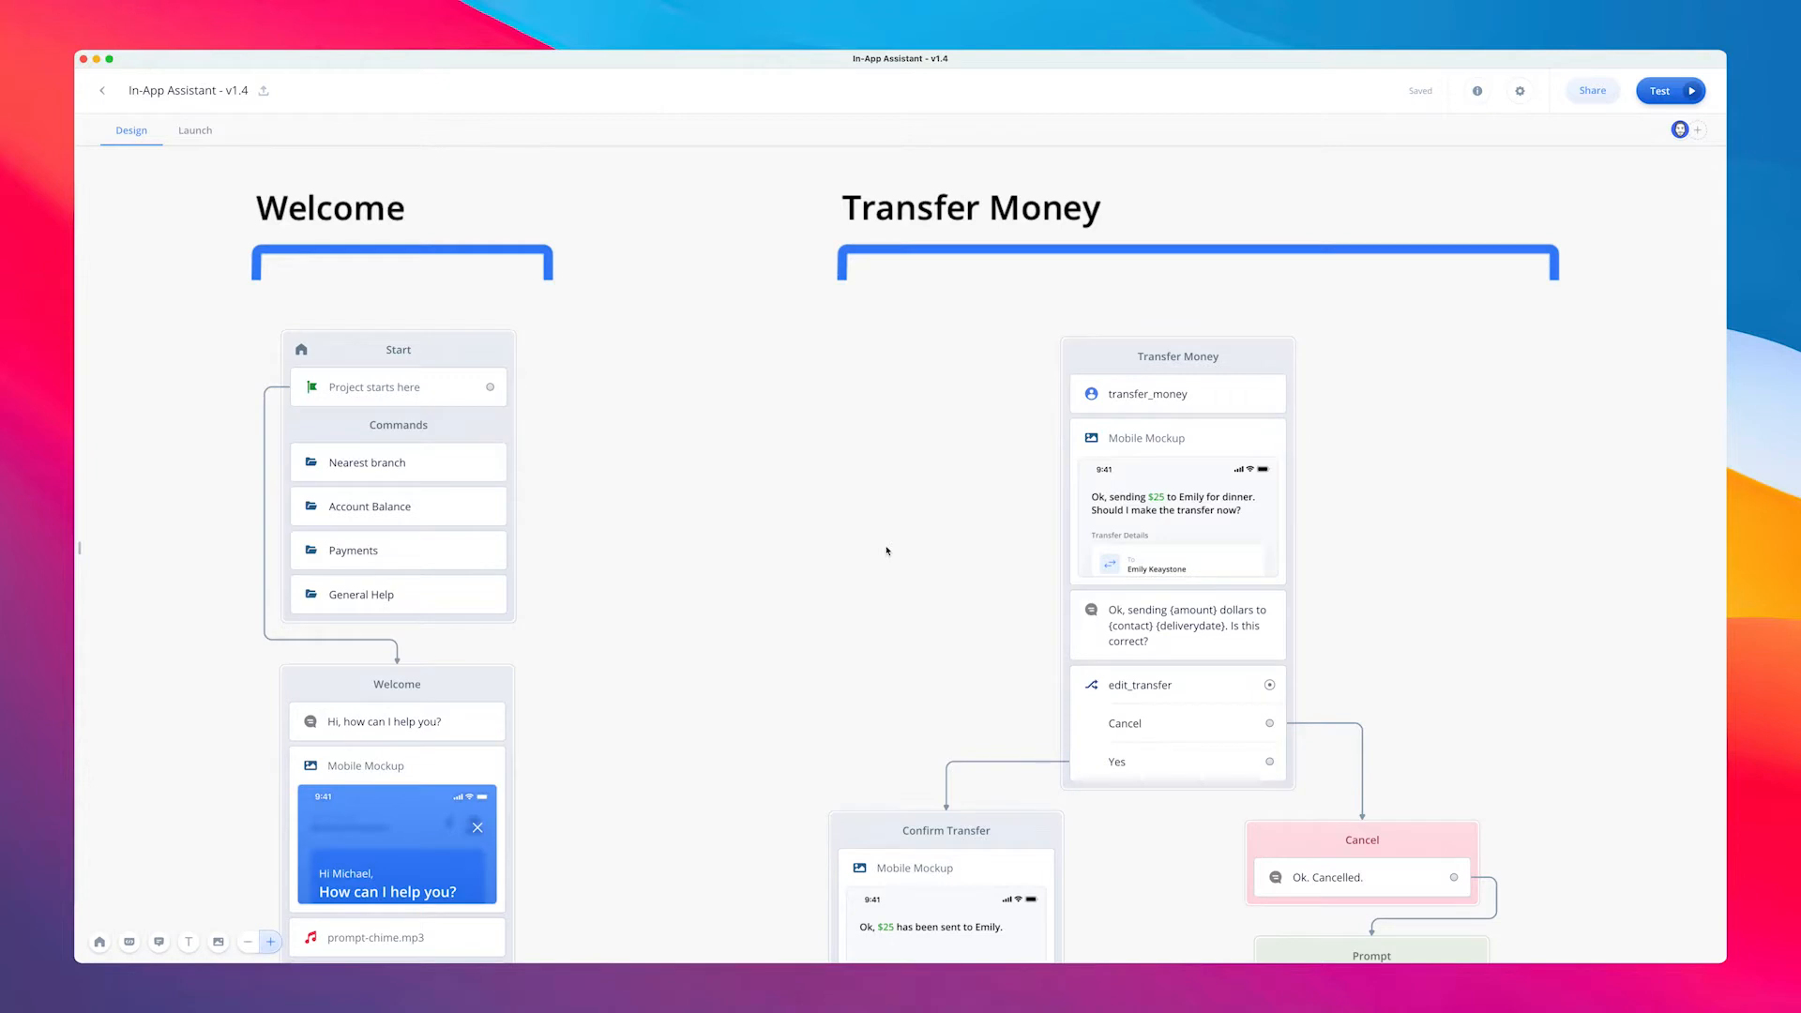
mouse_move(1583, 106)
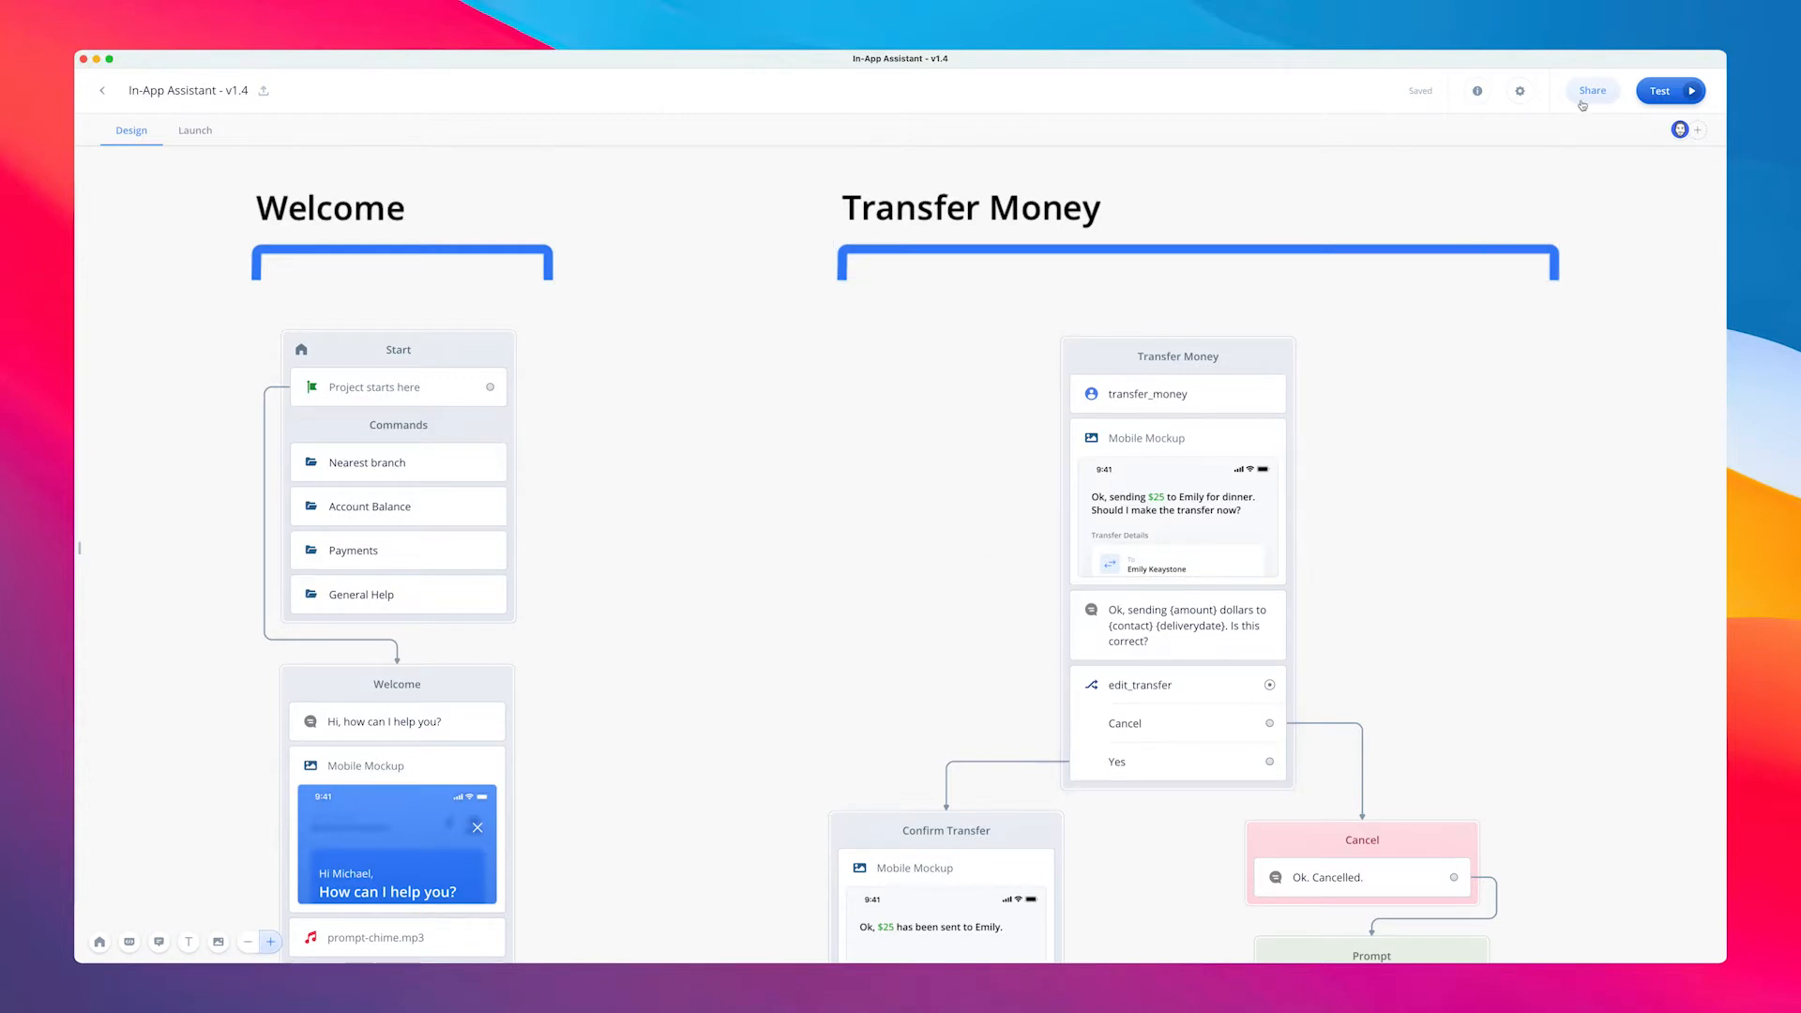
Share the assistant as a Voice and Visuals test and launch its tester link in a new tab
click(1591, 90)
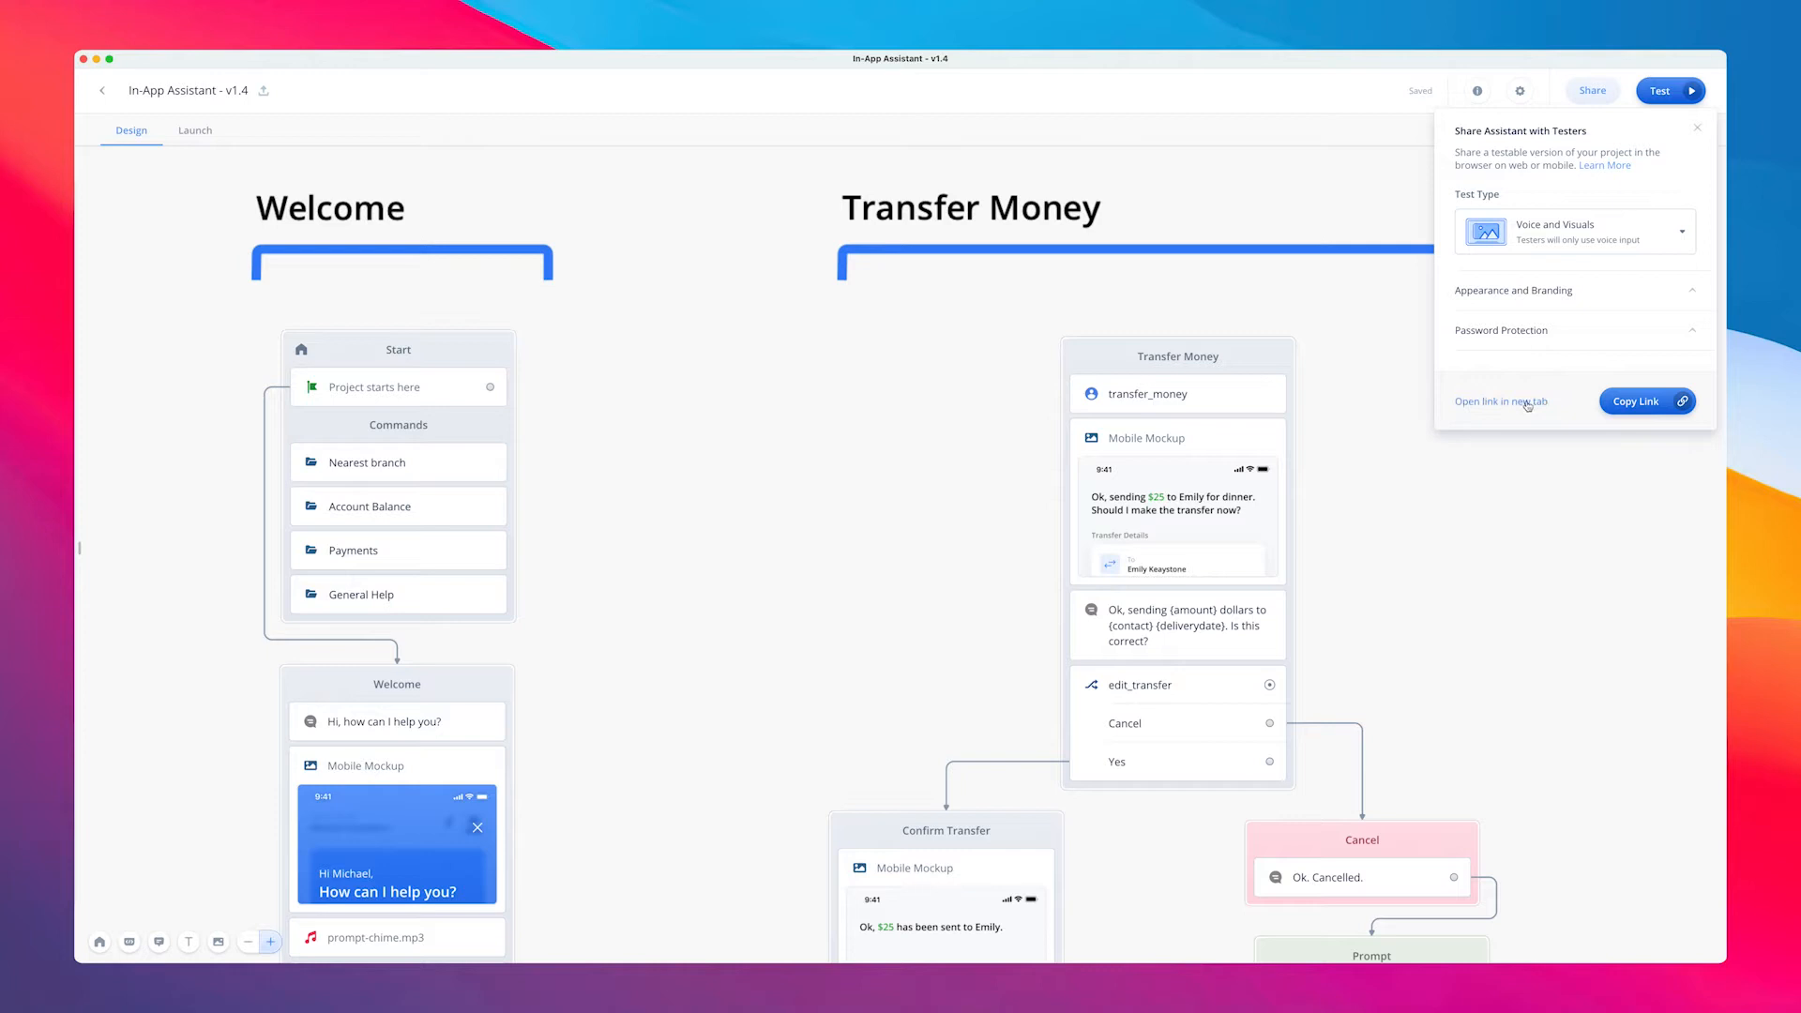
click(1501, 402)
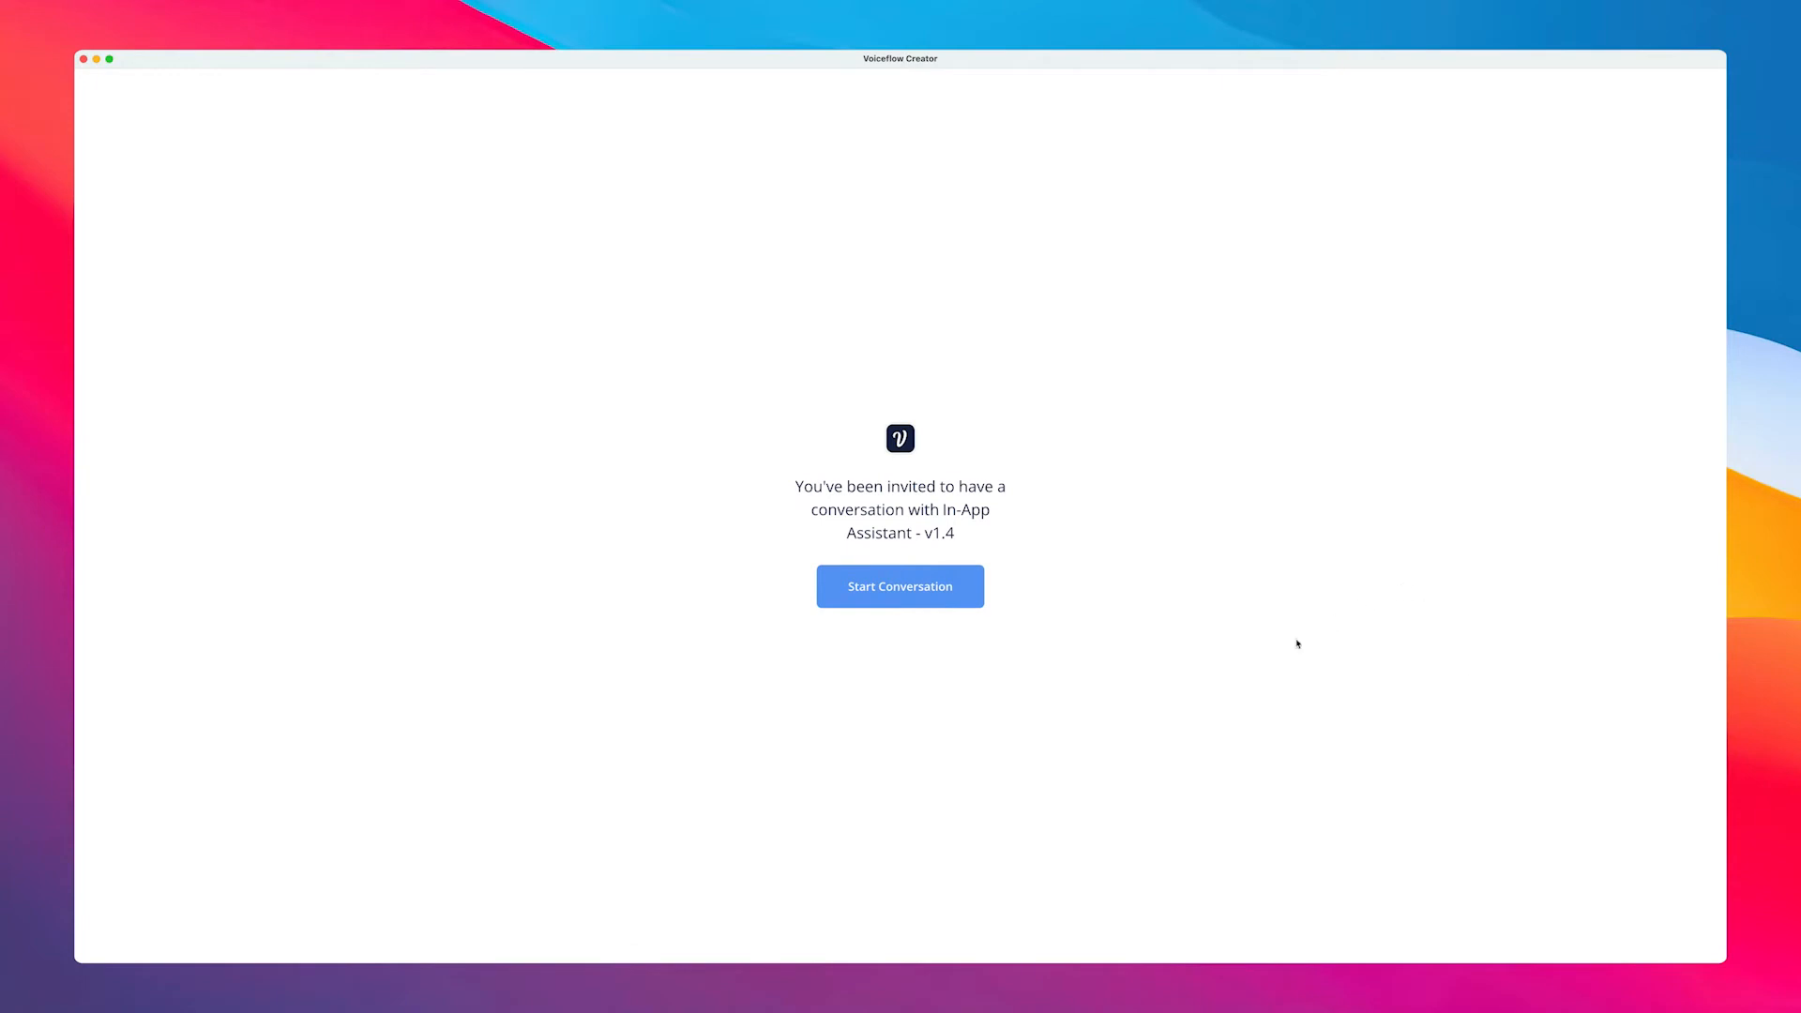
Begin the conversation so the assistant greets Michael with example requests, then try voice input via spacebar
click(900, 585)
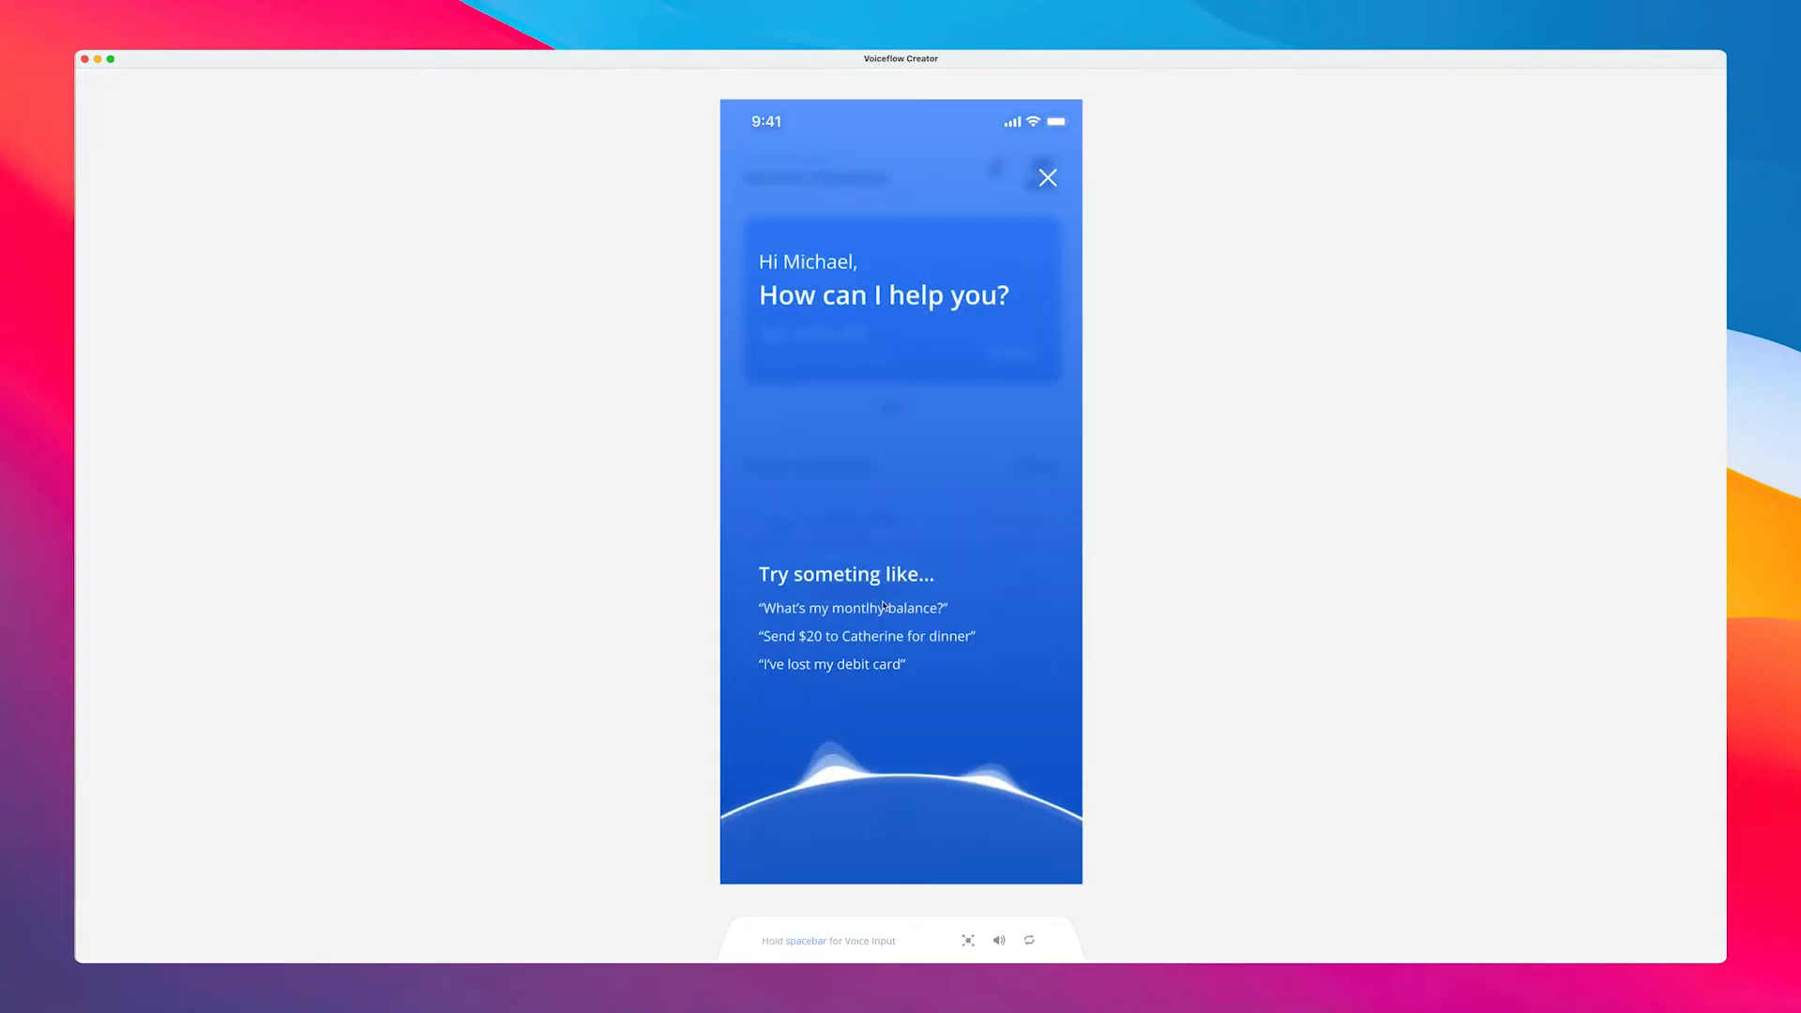
key(space)
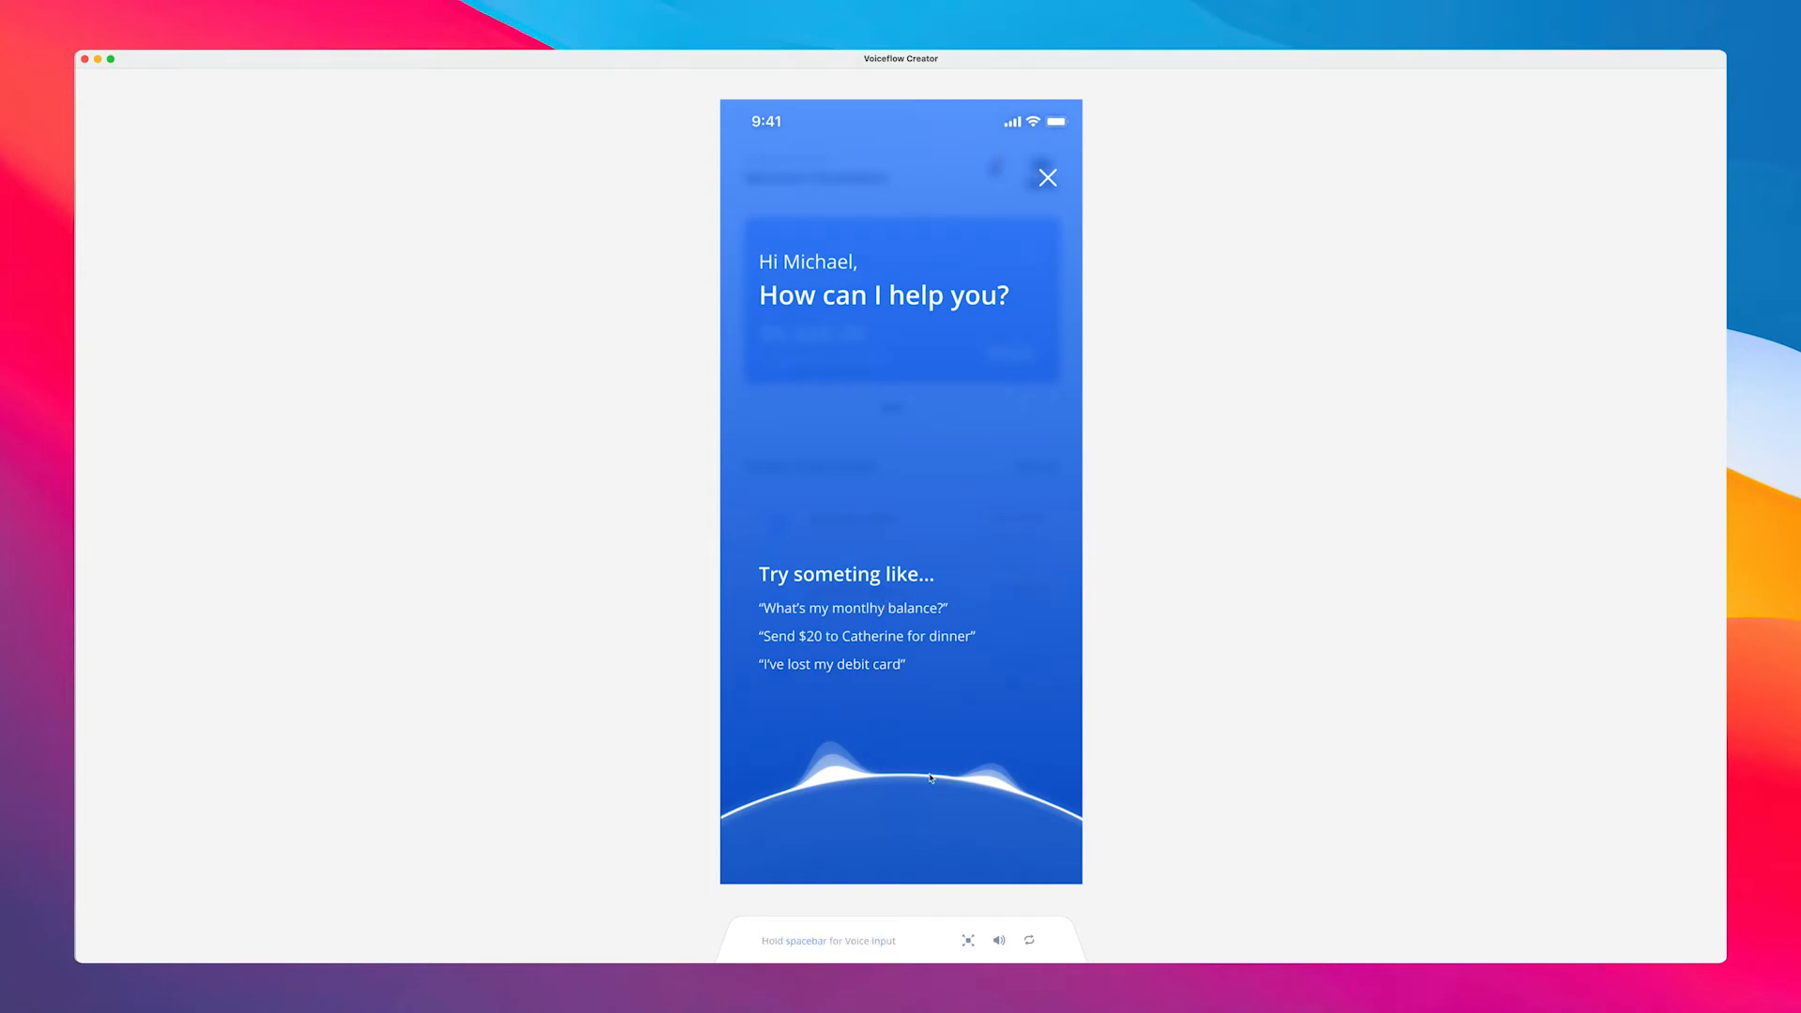
mouse_move(876, 955)
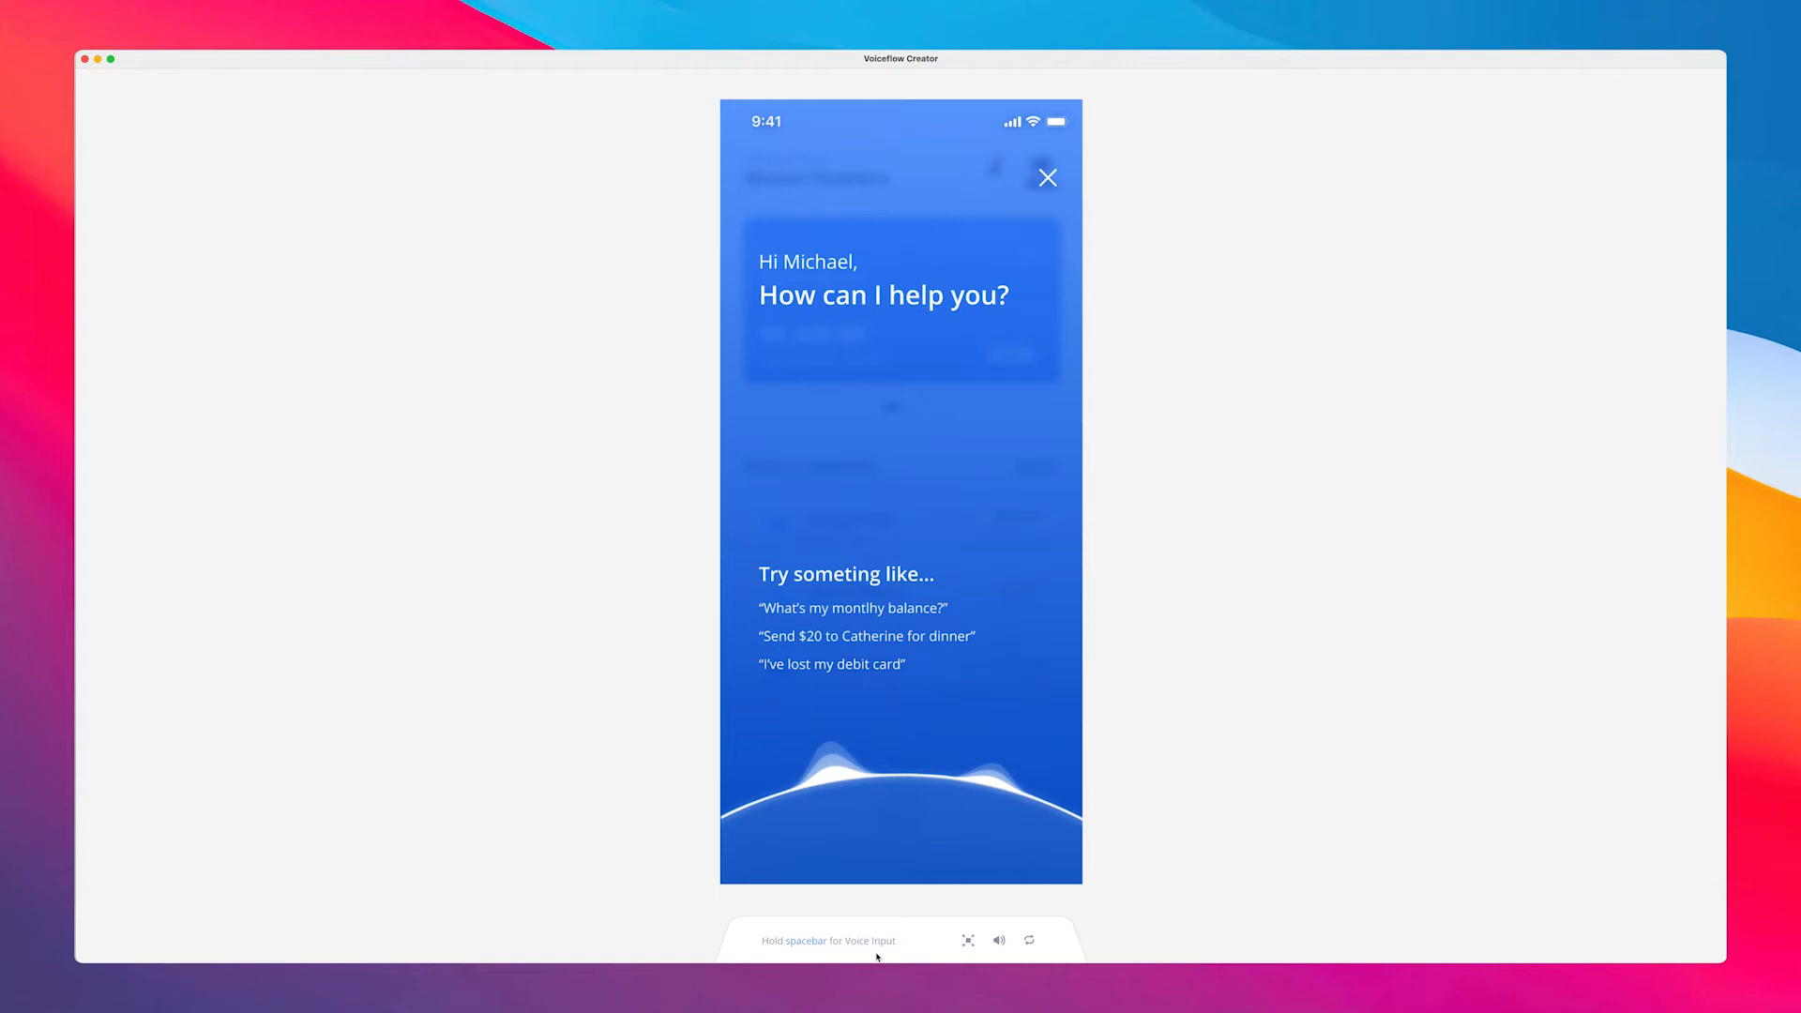
mouse_move(968, 941)
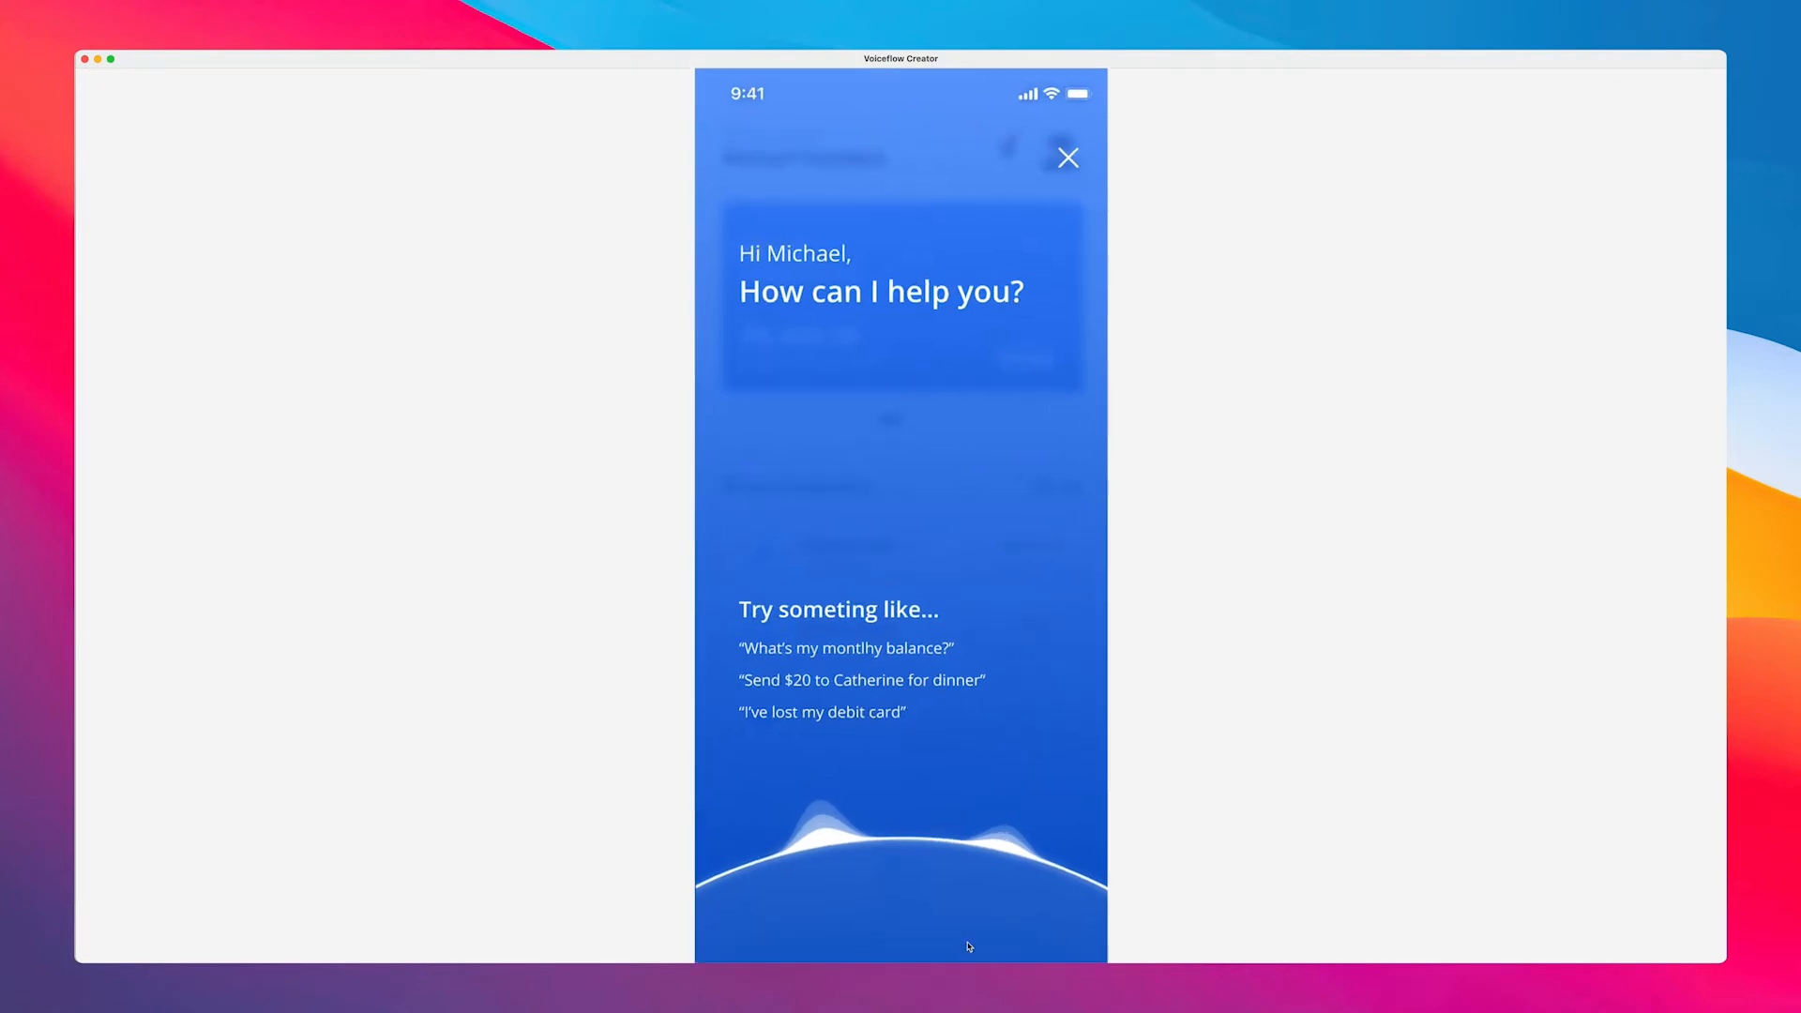
mouse_move(986, 874)
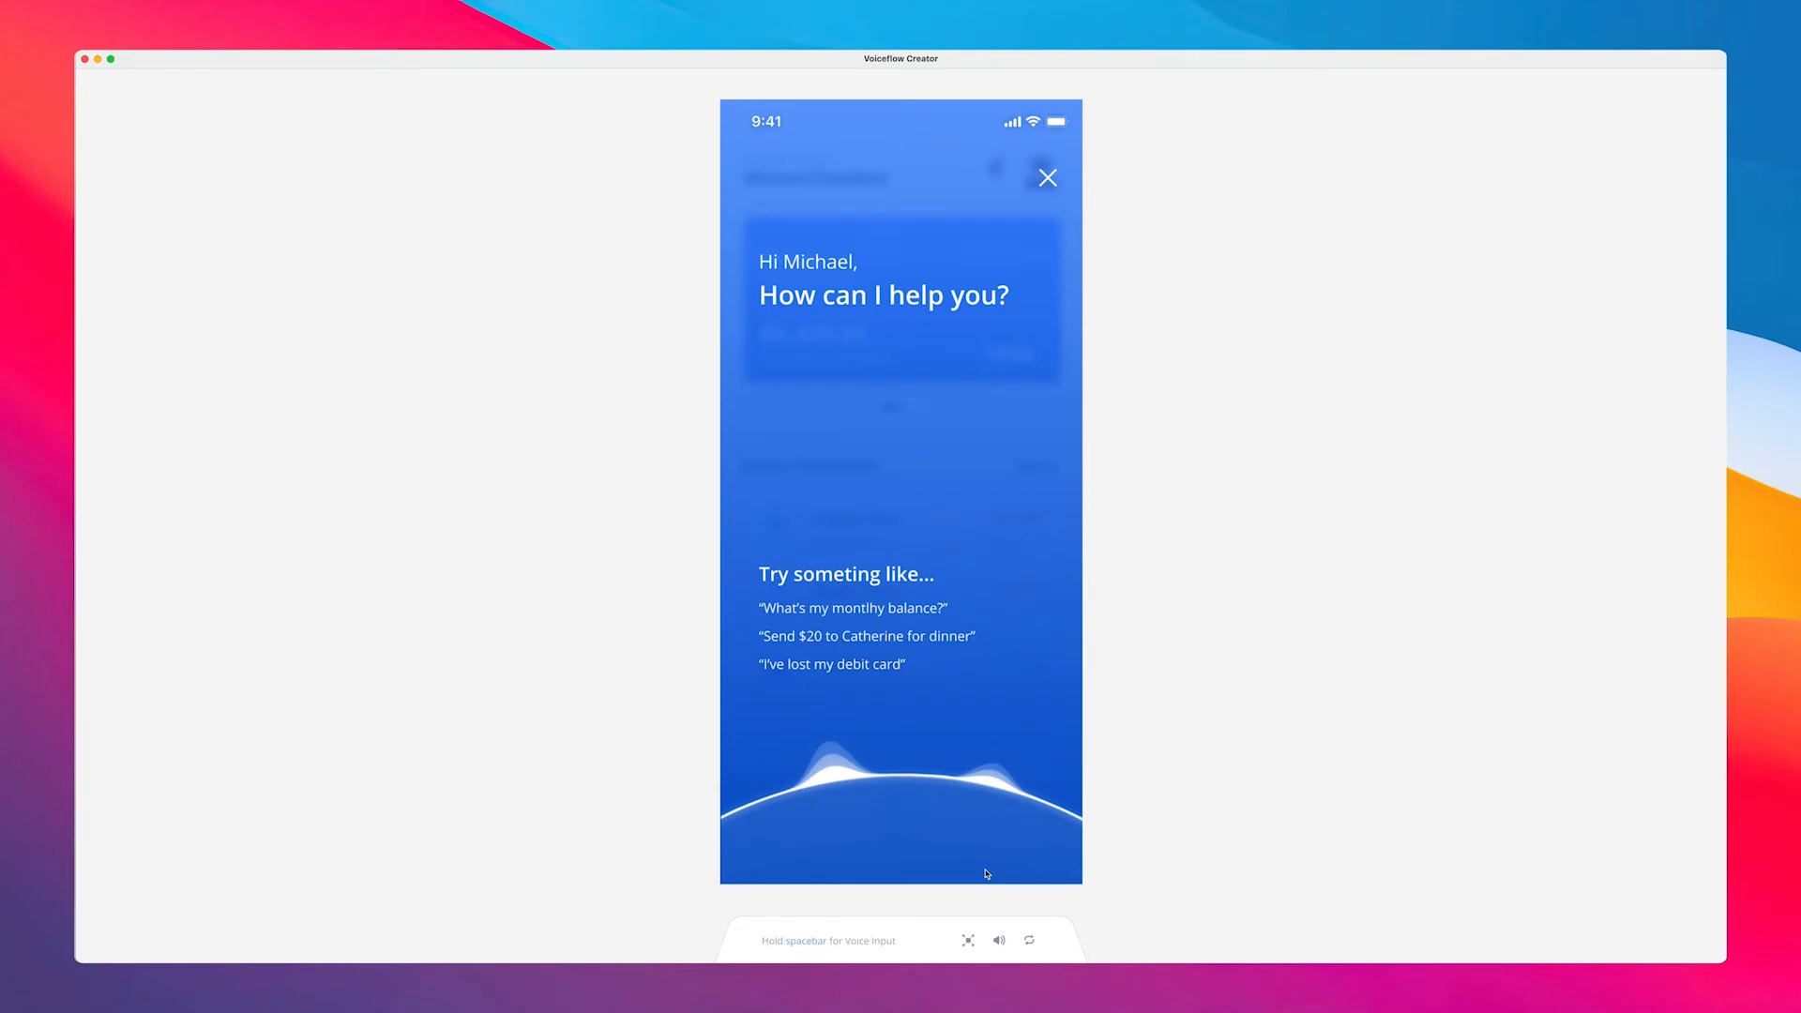
key(space)
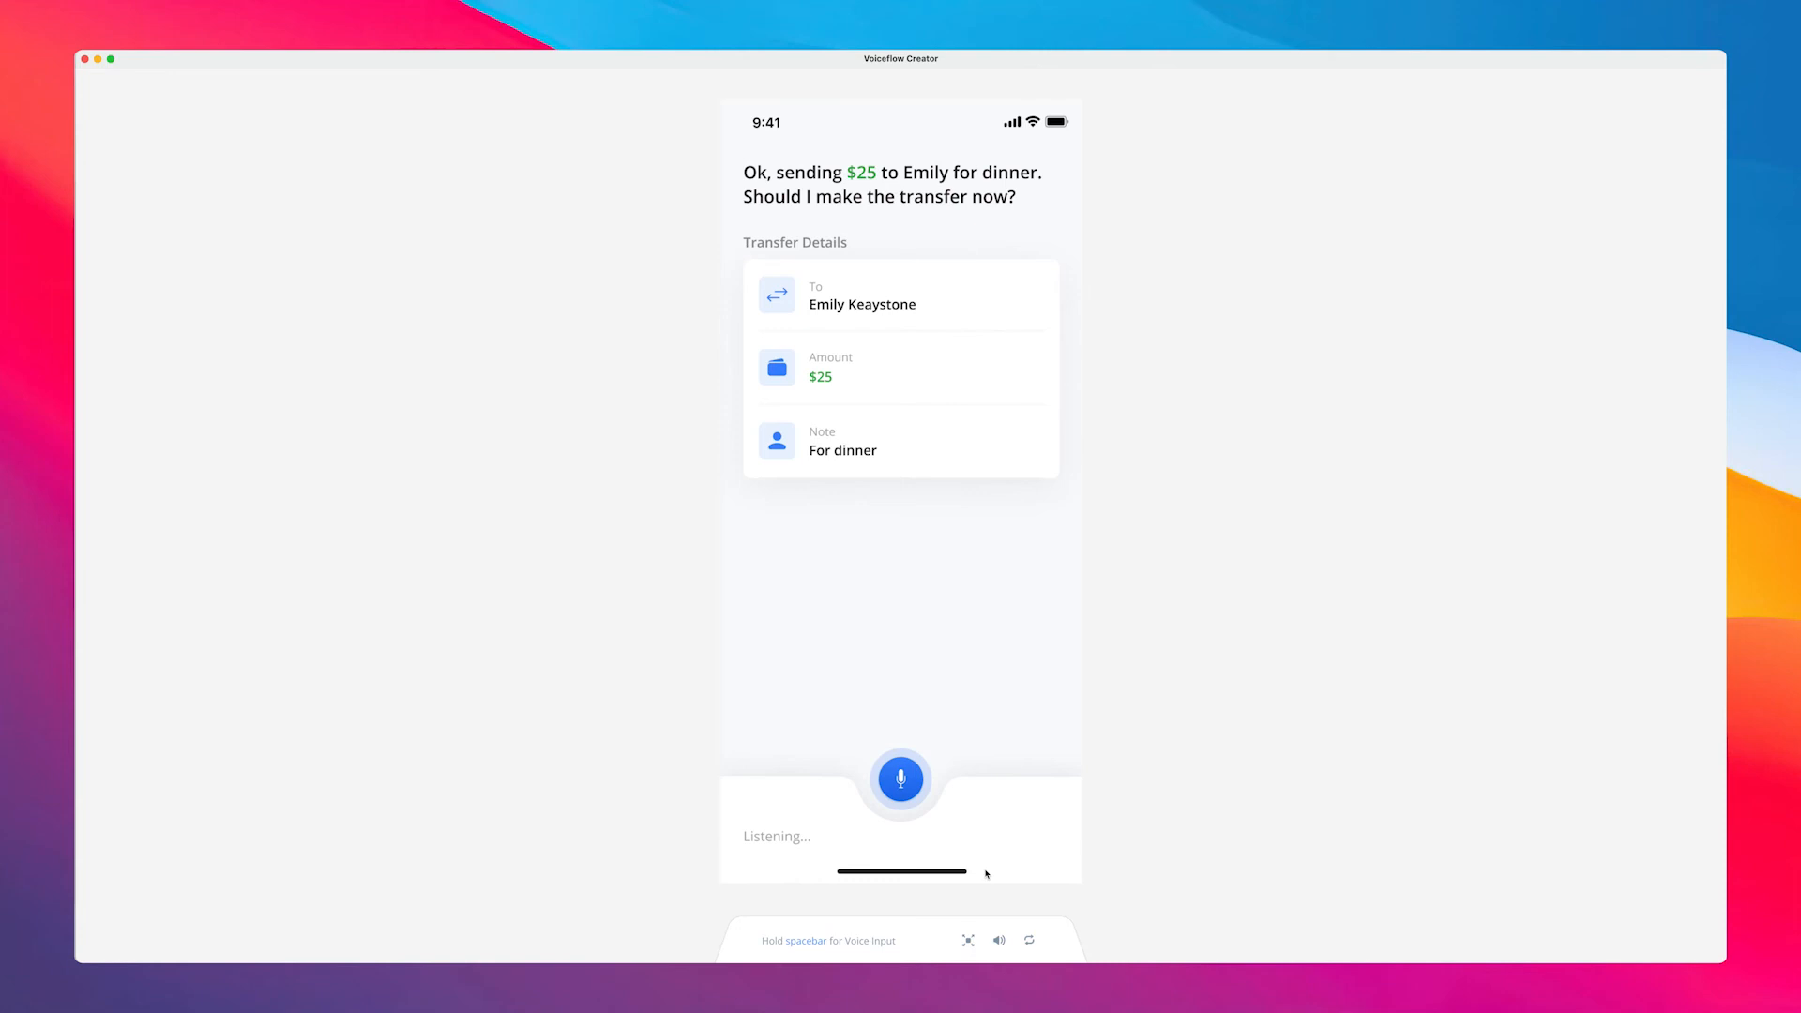
mouse_move(938, 514)
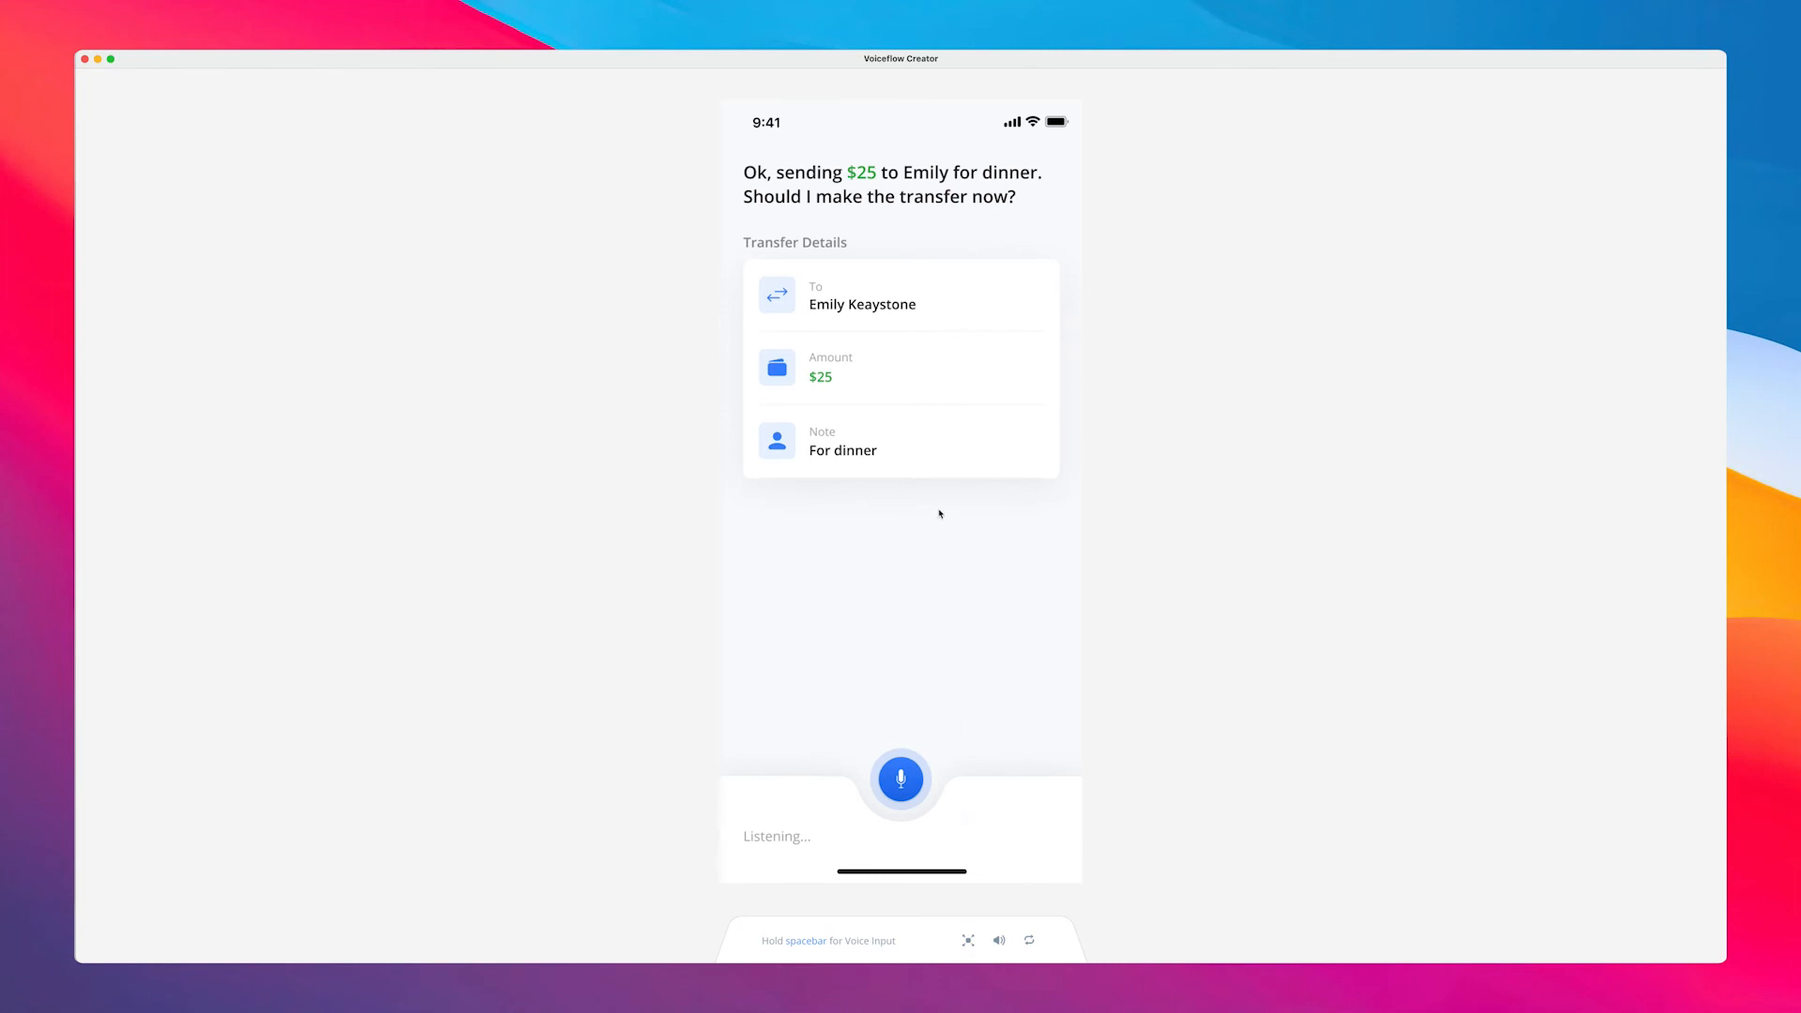